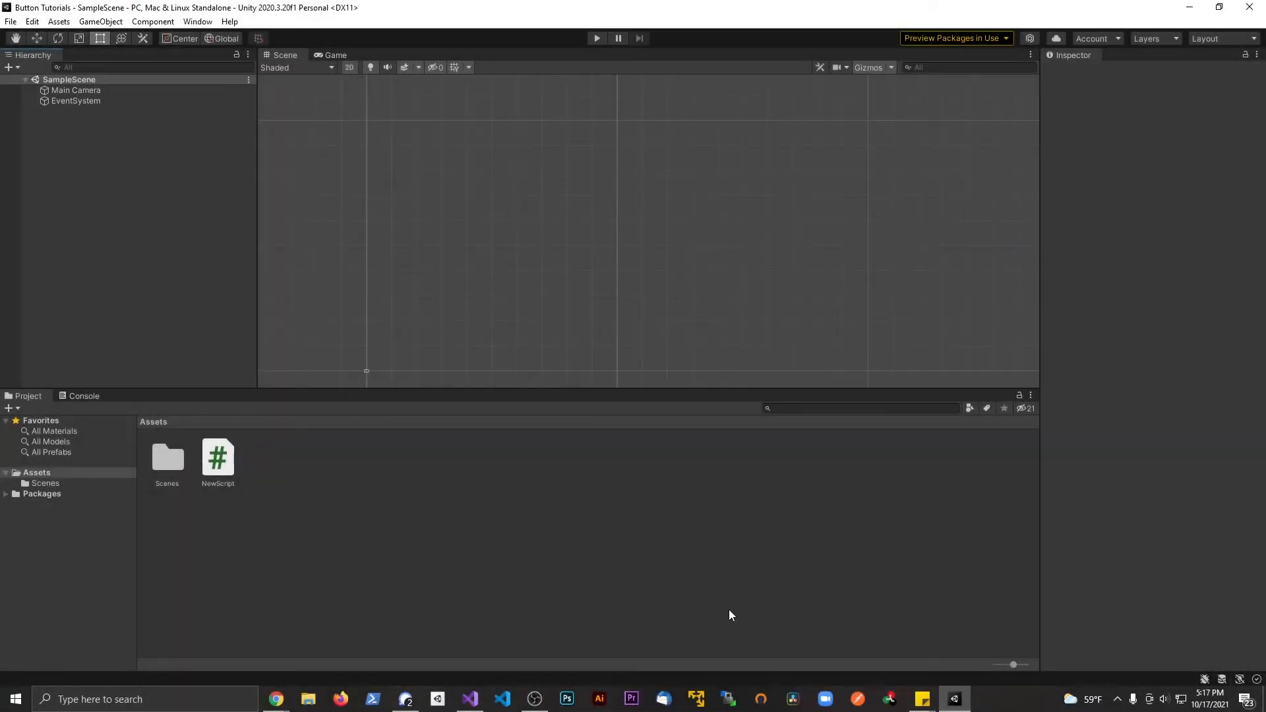
pyautogui.moveTo(384, 287)
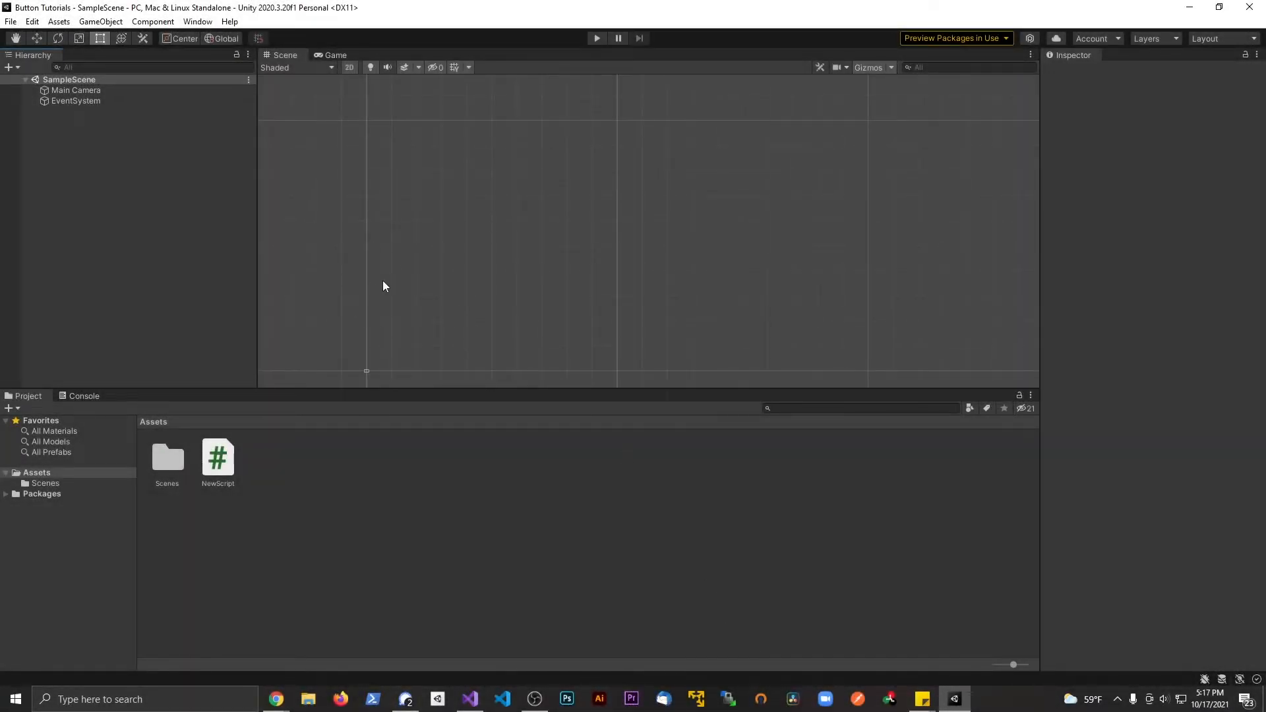
pyautogui.moveTo(427, 321)
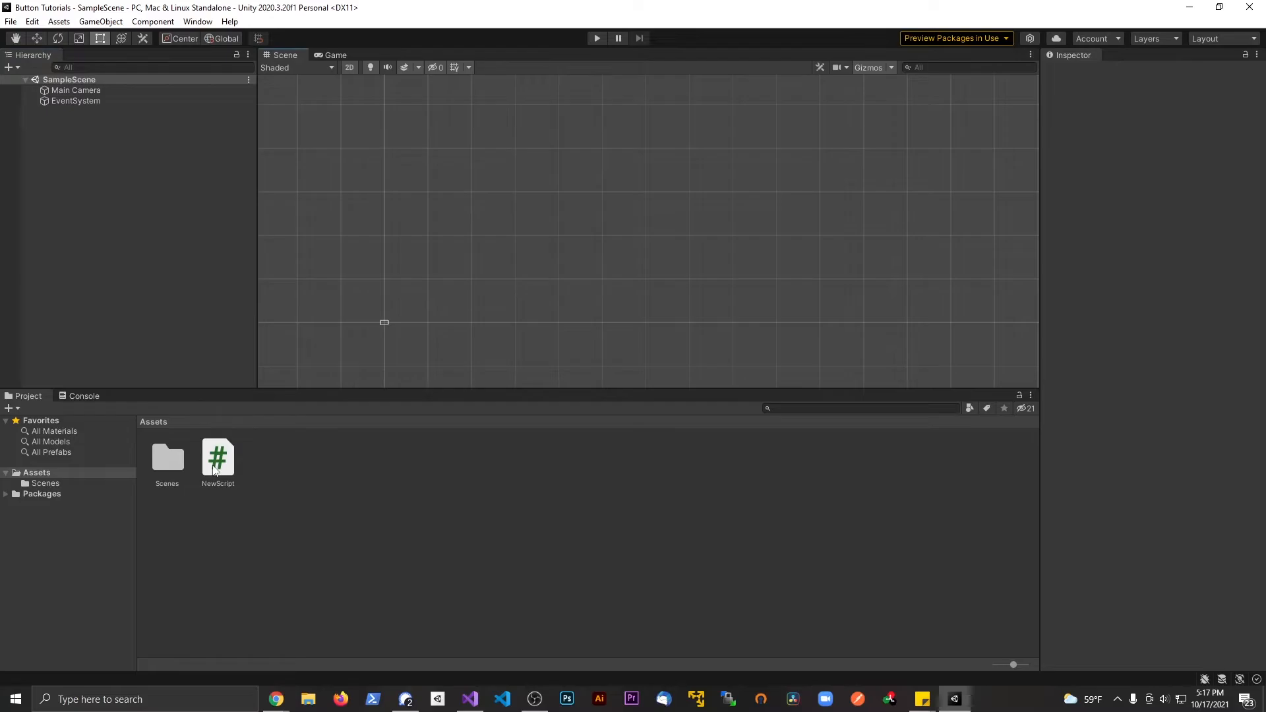
# View NewScript's empty MonoBehaviour class in the code editor, then return to Unity
pyautogui.doubleClick(217, 459)
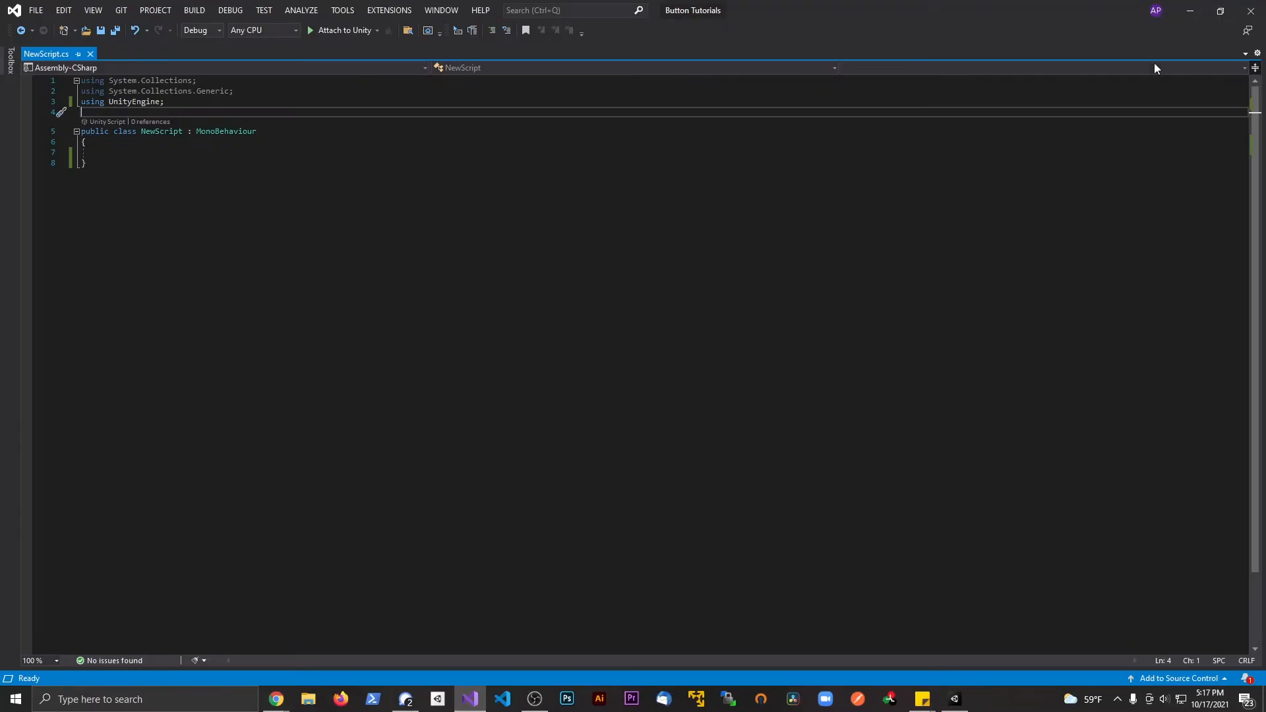
pyautogui.click(953, 699)
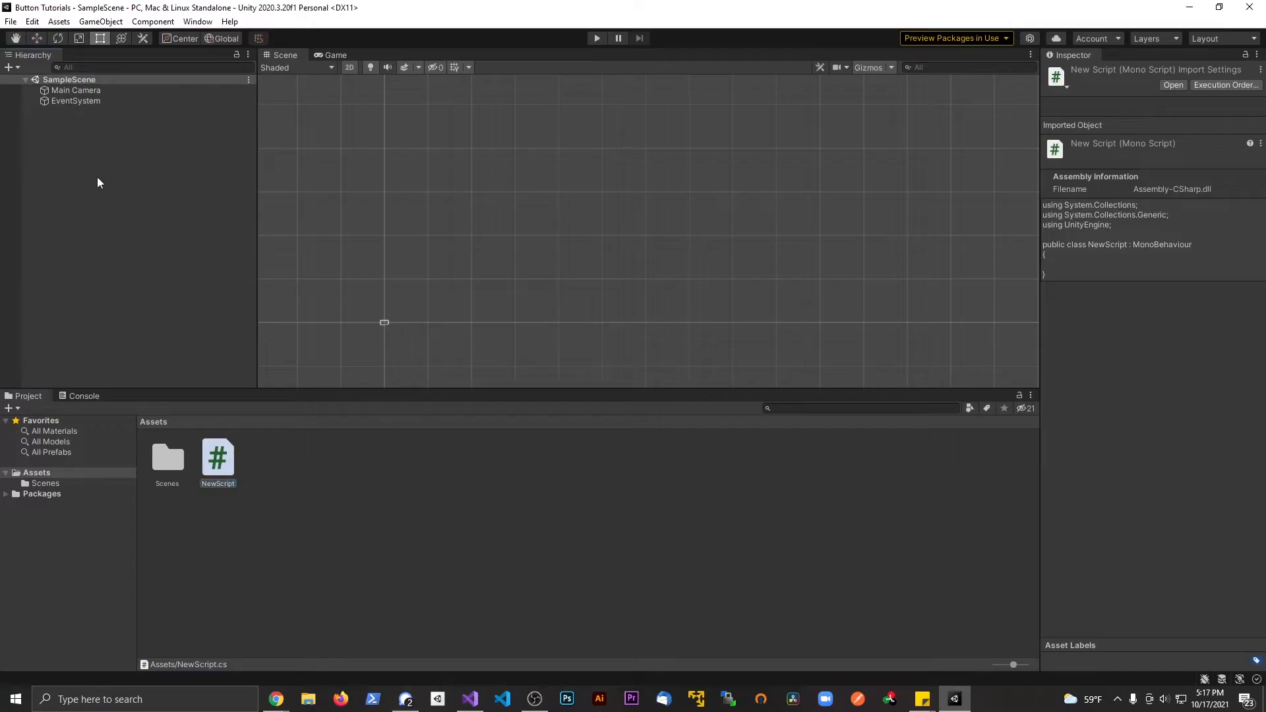
# Add a UI Text object in a new Canvas and stretch its rectangle across most of the canvas
pyautogui.rightClick(96, 182)
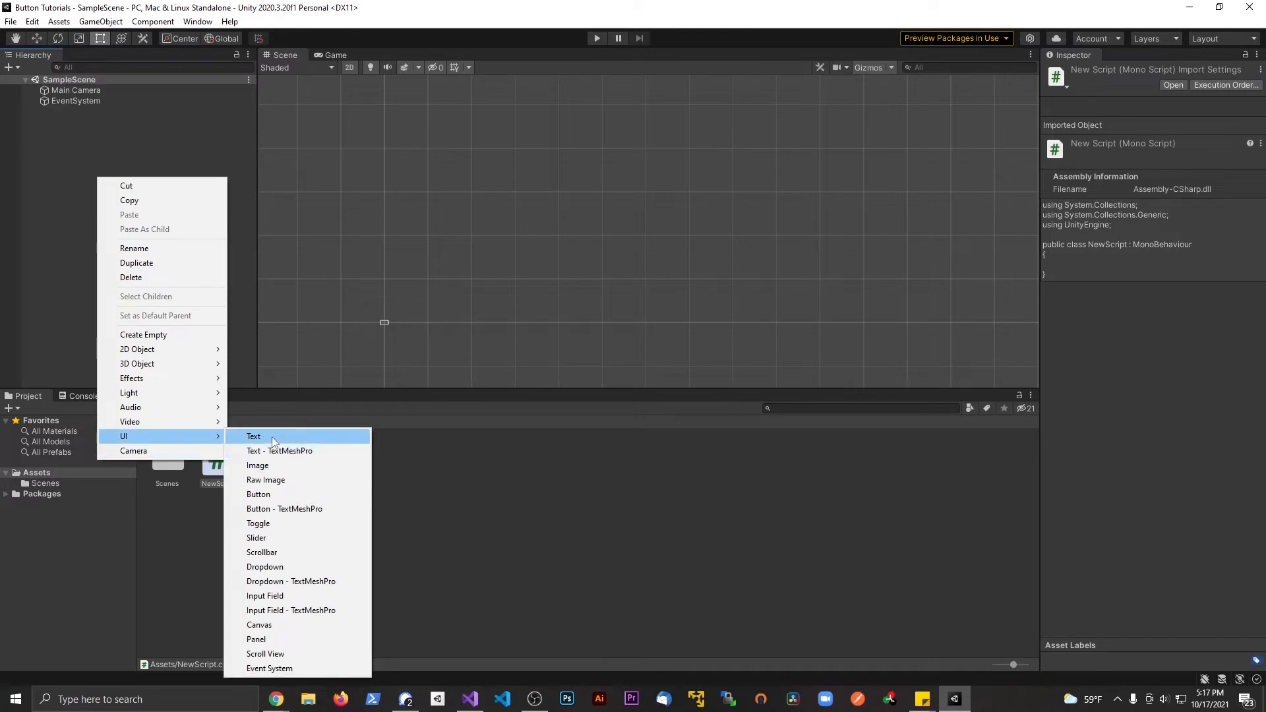
pyautogui.click(253, 437)
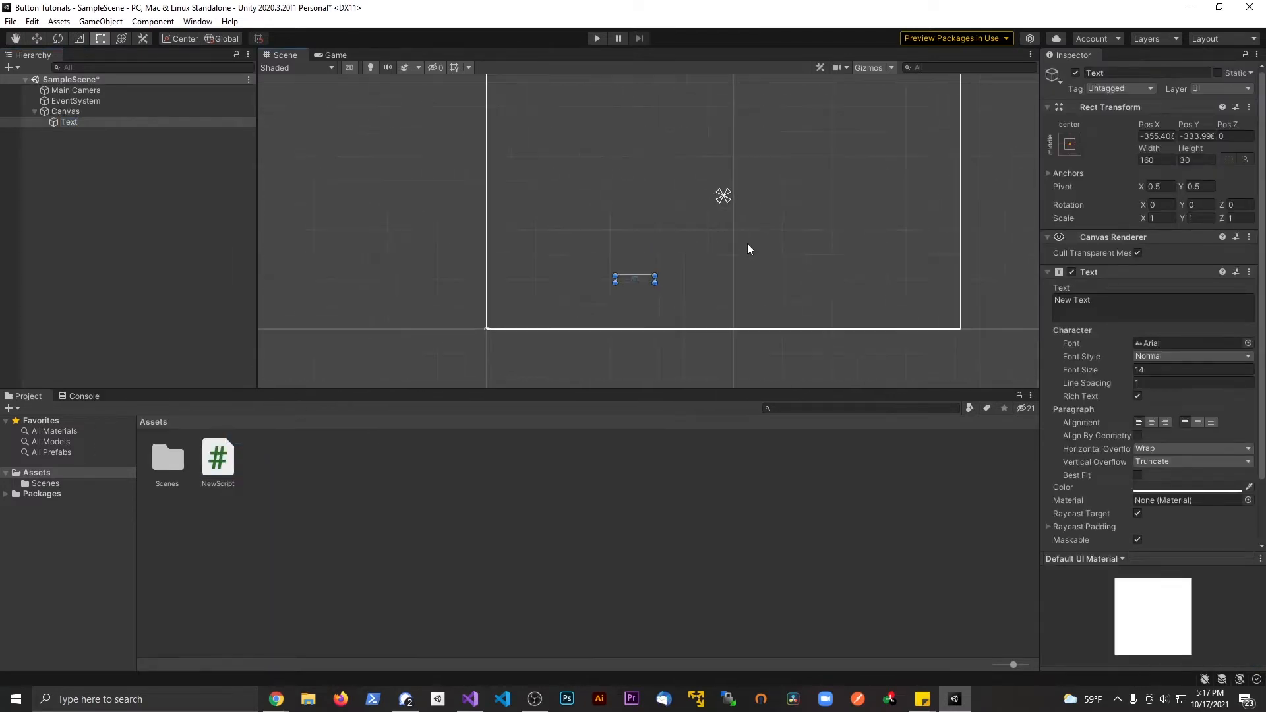
pyautogui.moveTo(655, 278); pyautogui.dragTo(935, 278)
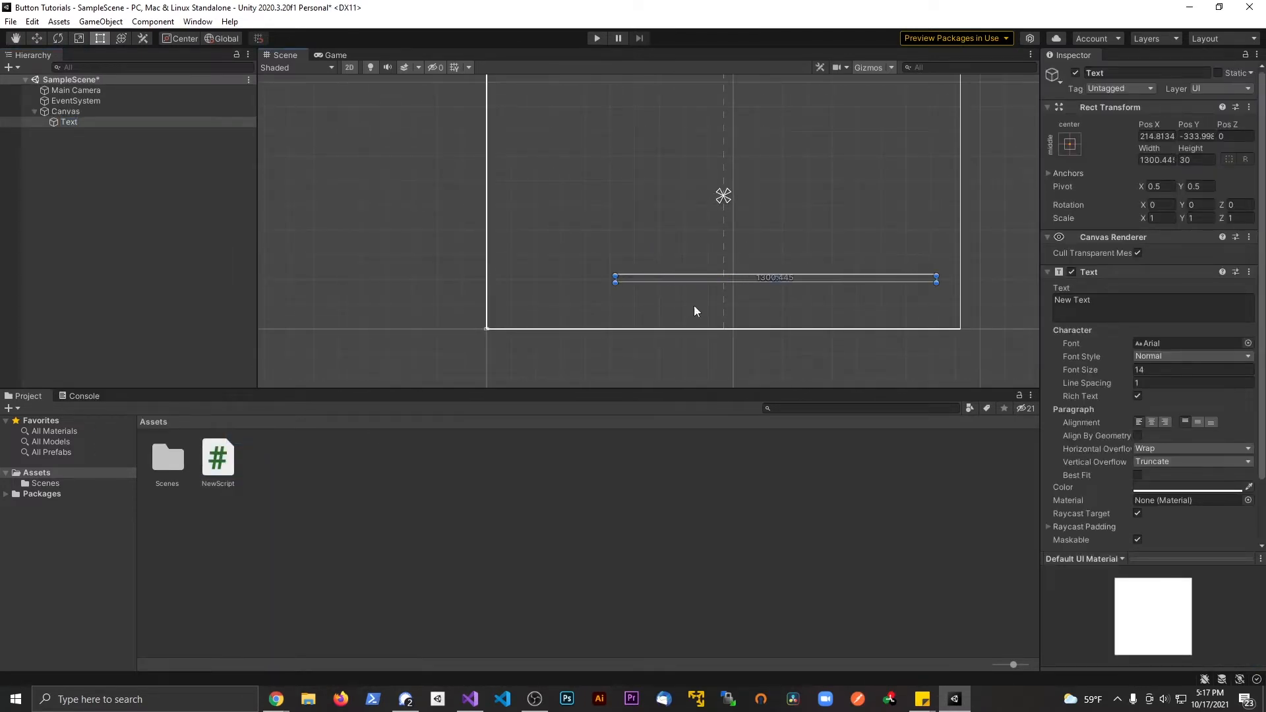
pyautogui.moveTo(613, 279); pyautogui.dragTo(537, 278)
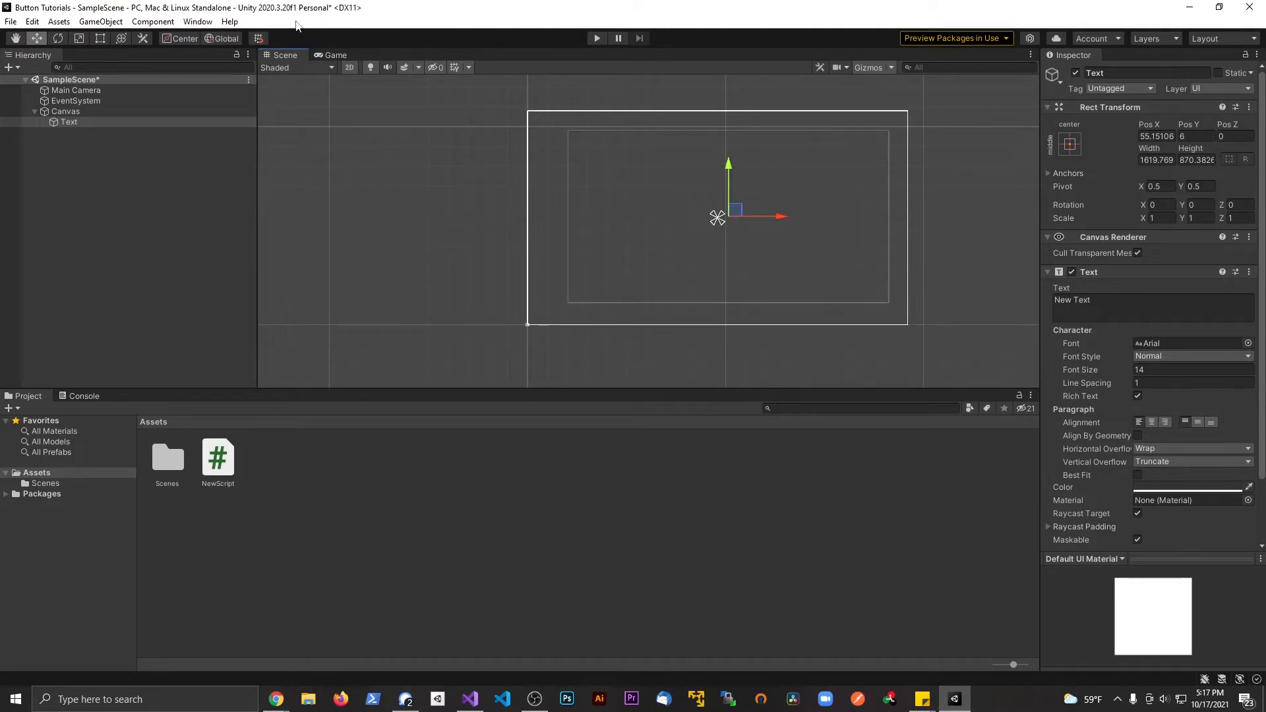
pyautogui.moveTo(304, 62)
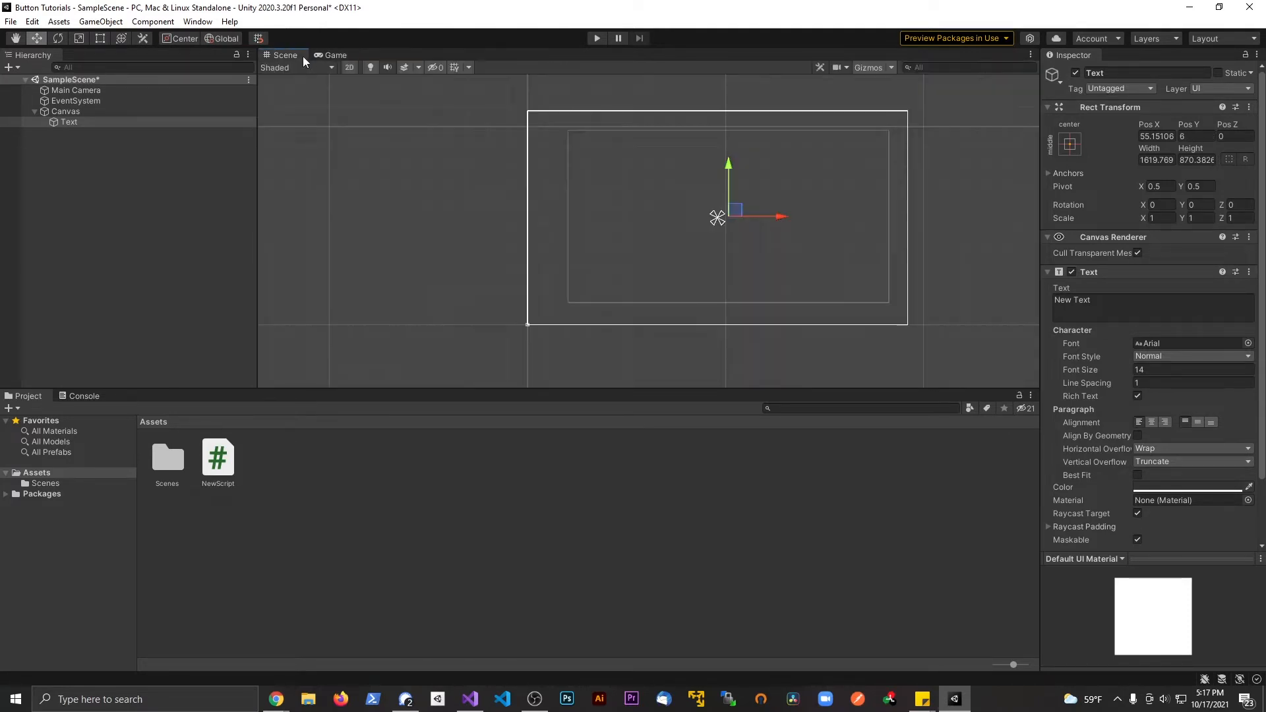
# Set the New Text label to Bold And Italic style with Font Size 150
pyautogui.write('80')
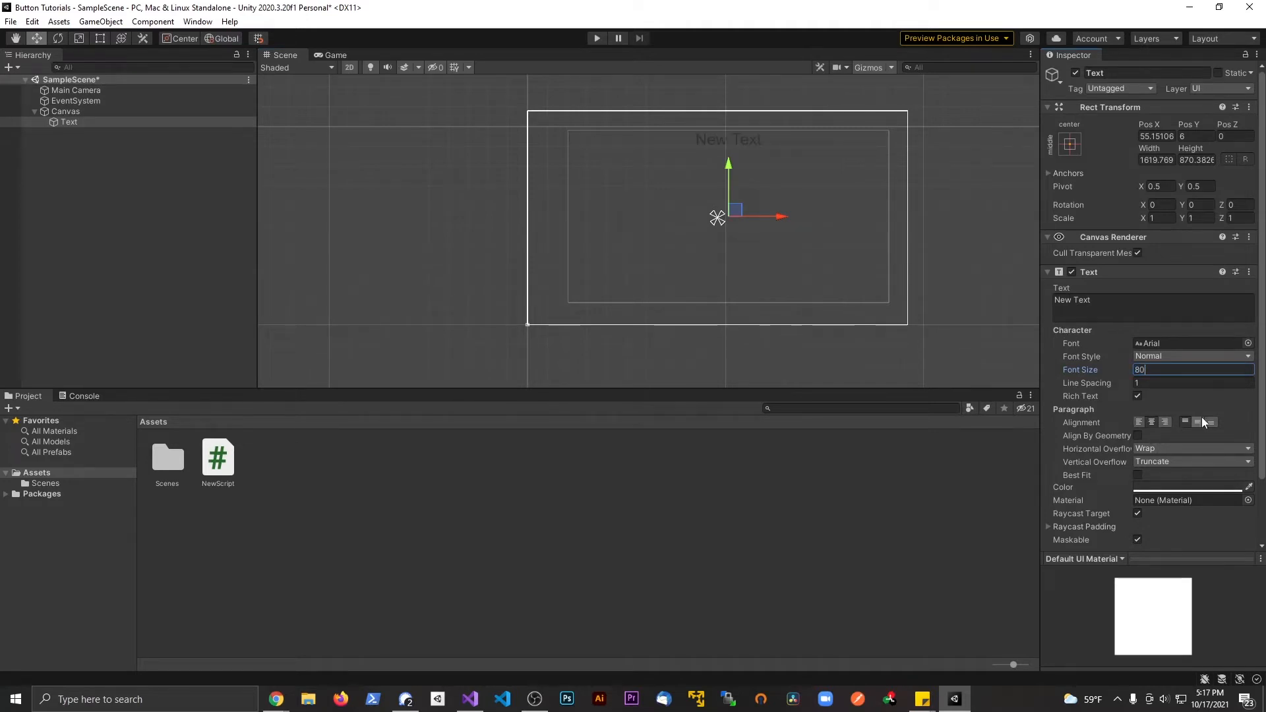
pyautogui.click(1191, 356)
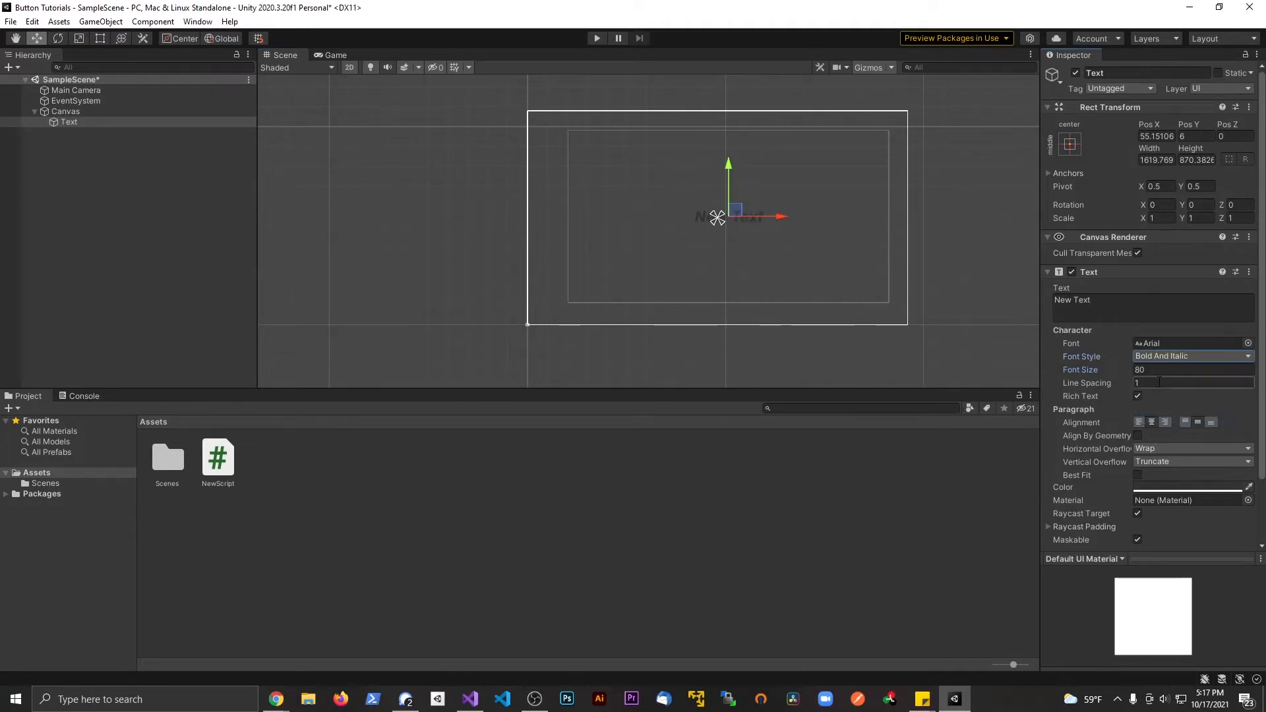
pyautogui.write('150')
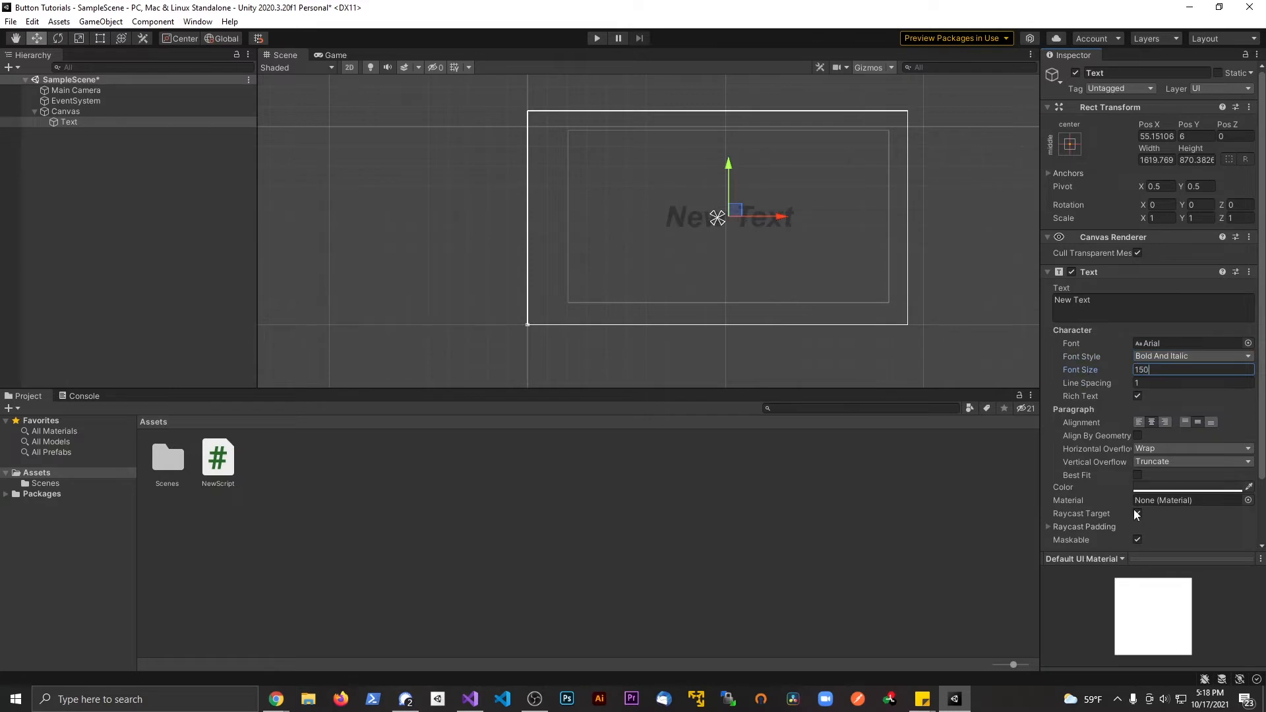
pyautogui.click(1187, 490)
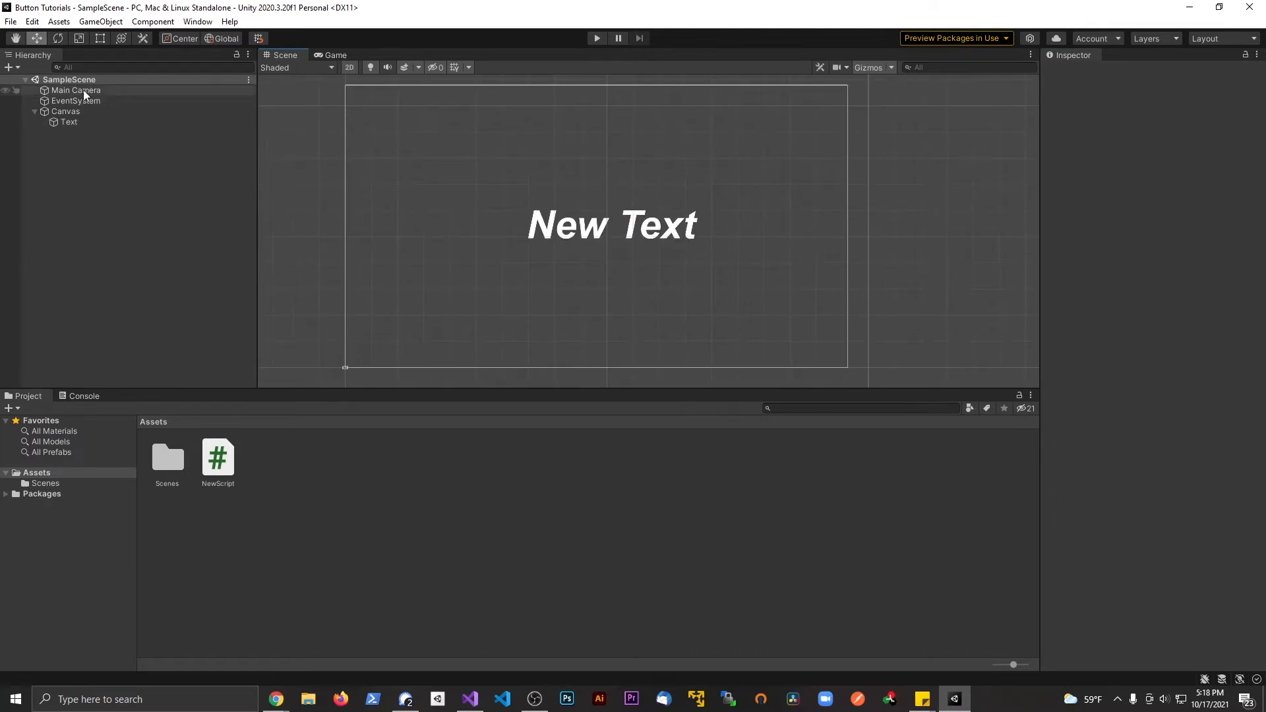
# Select Main Camera to see its NewScript component and reopen the script in Visual Studio
pyautogui.click(76, 90)
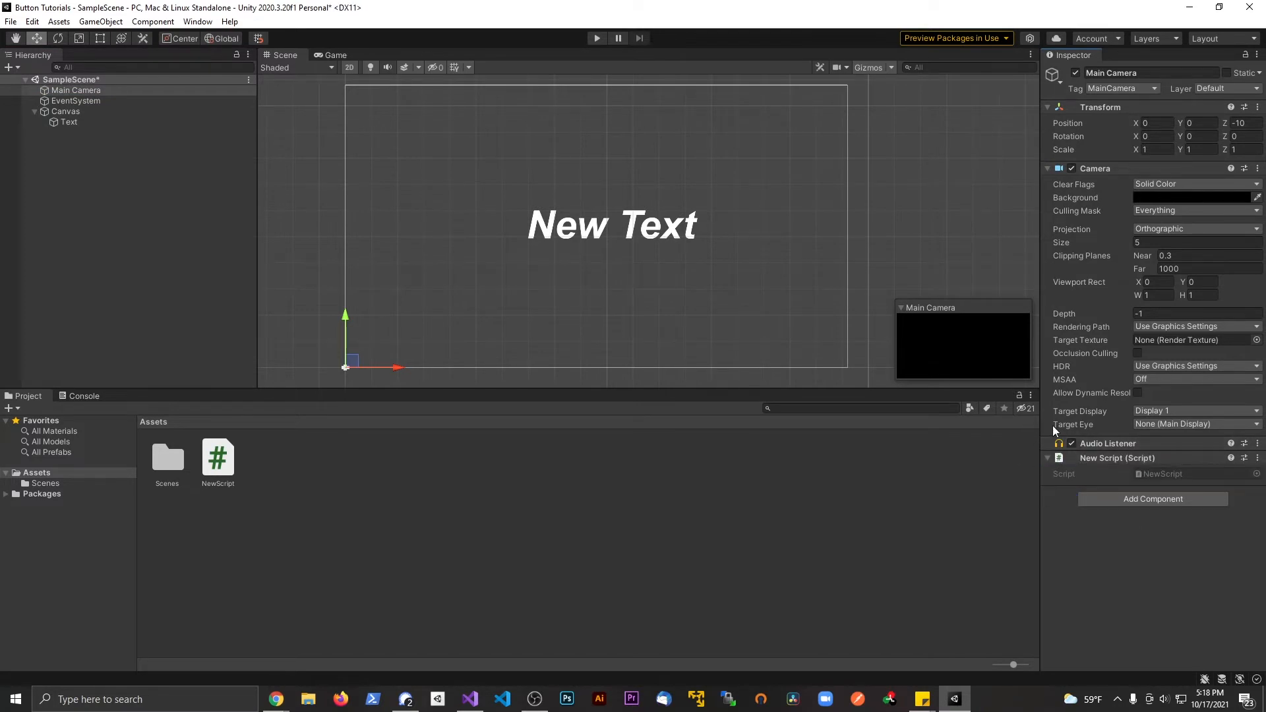
pyautogui.click(217, 457)
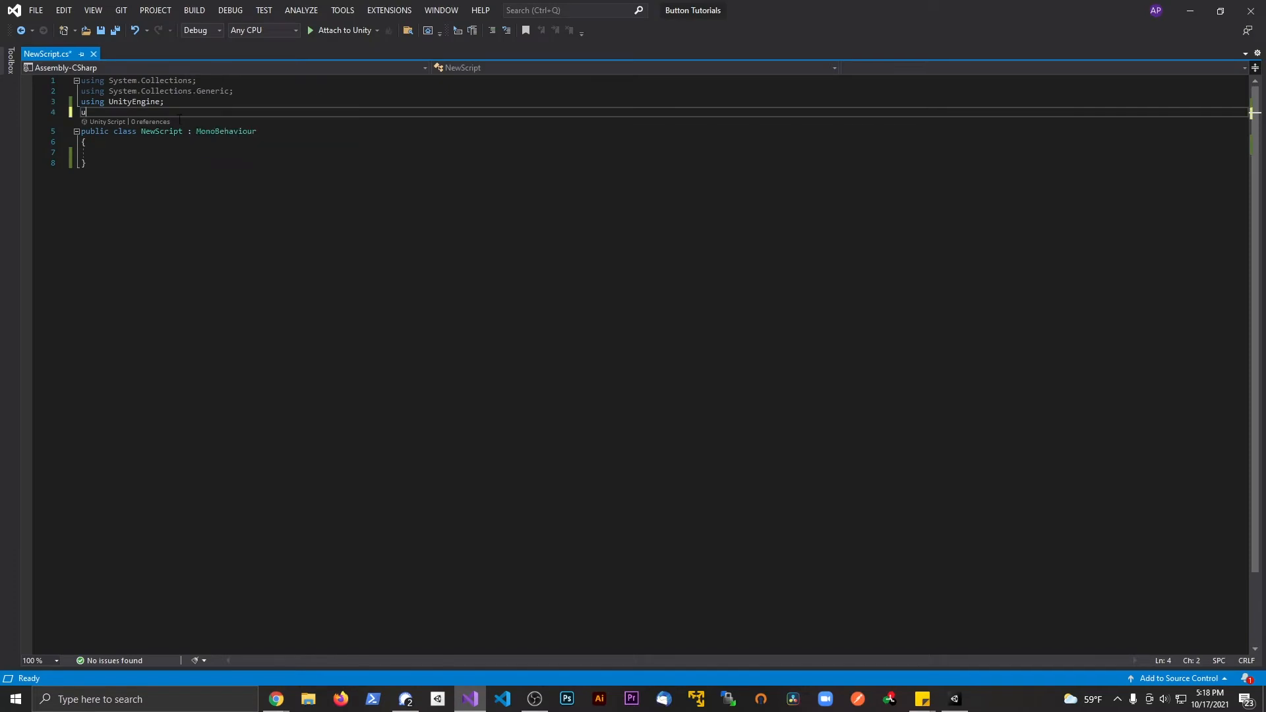
# Declare a public Text field in NewScript
pyautogui.write('nityEngine.UI;')
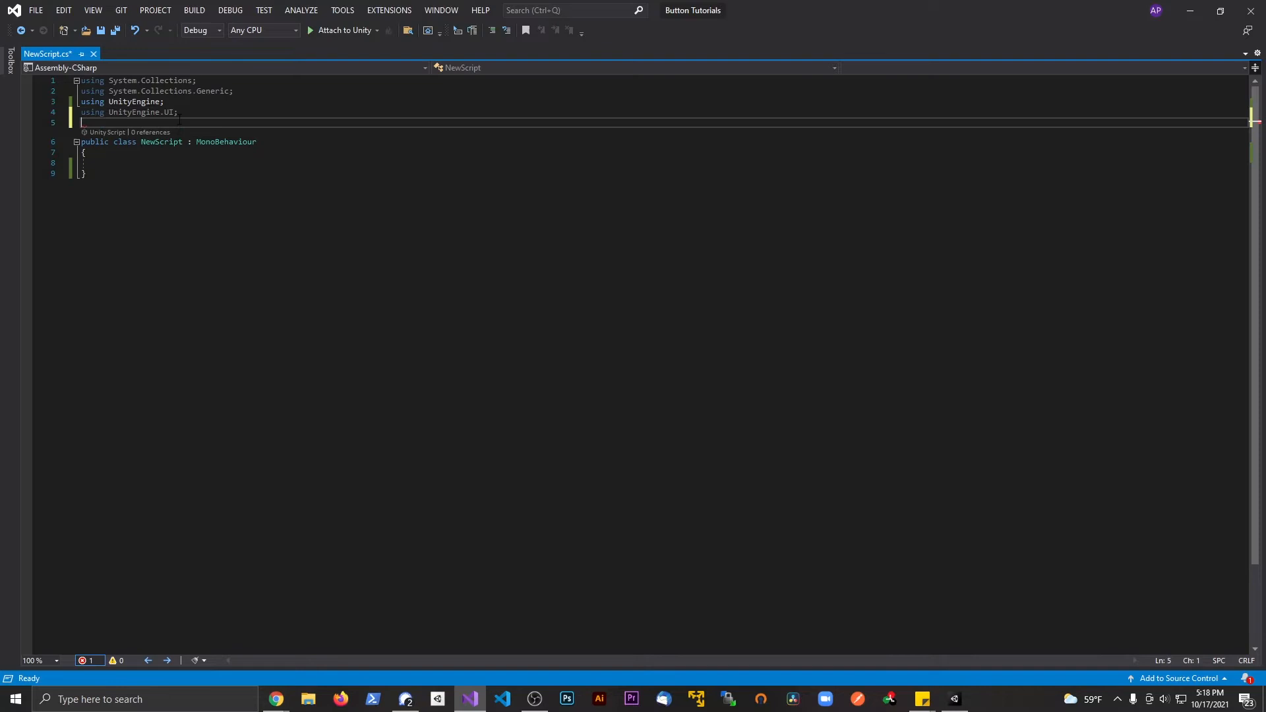
pyautogui.write('st')
pyautogui.click(663, 162)
pyautogui.write('public')
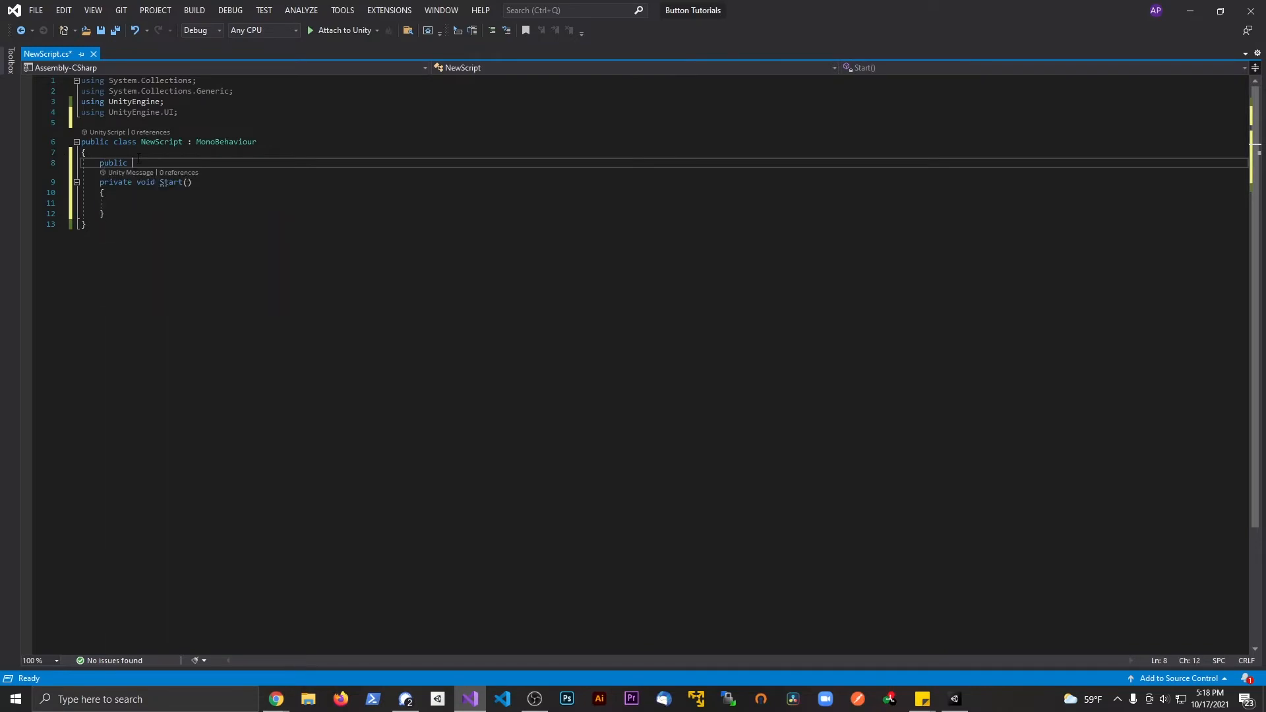
pyautogui.write('Text text;')
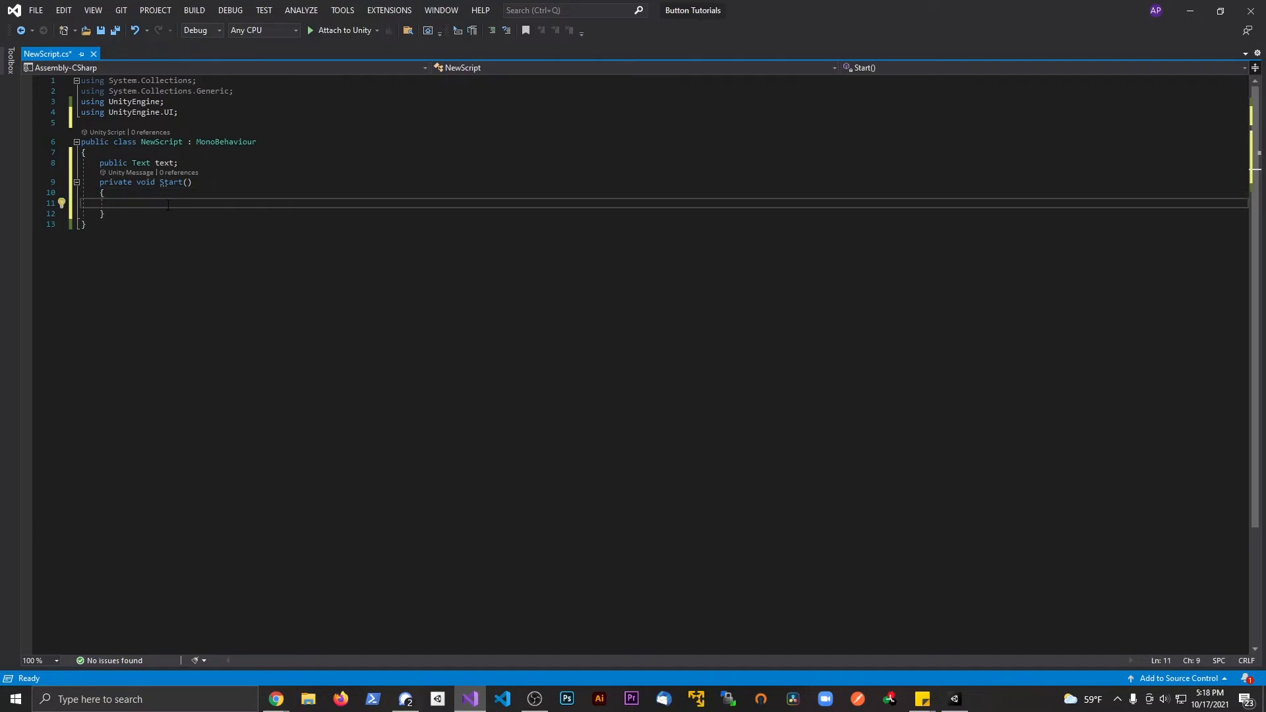
# In Start, build randomColor as new Color(Random.value, Random.value, Random.value)
pyautogui.write('Colro')
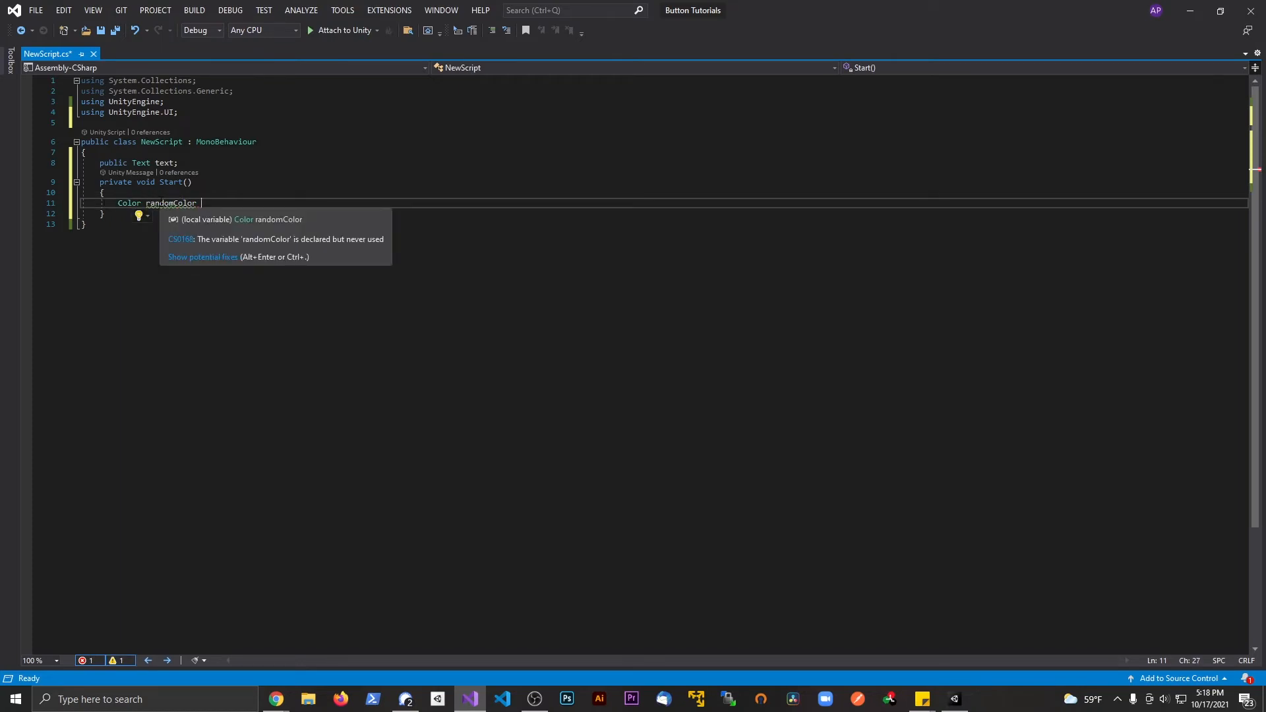
pyautogui.write('= new Color(Random.')
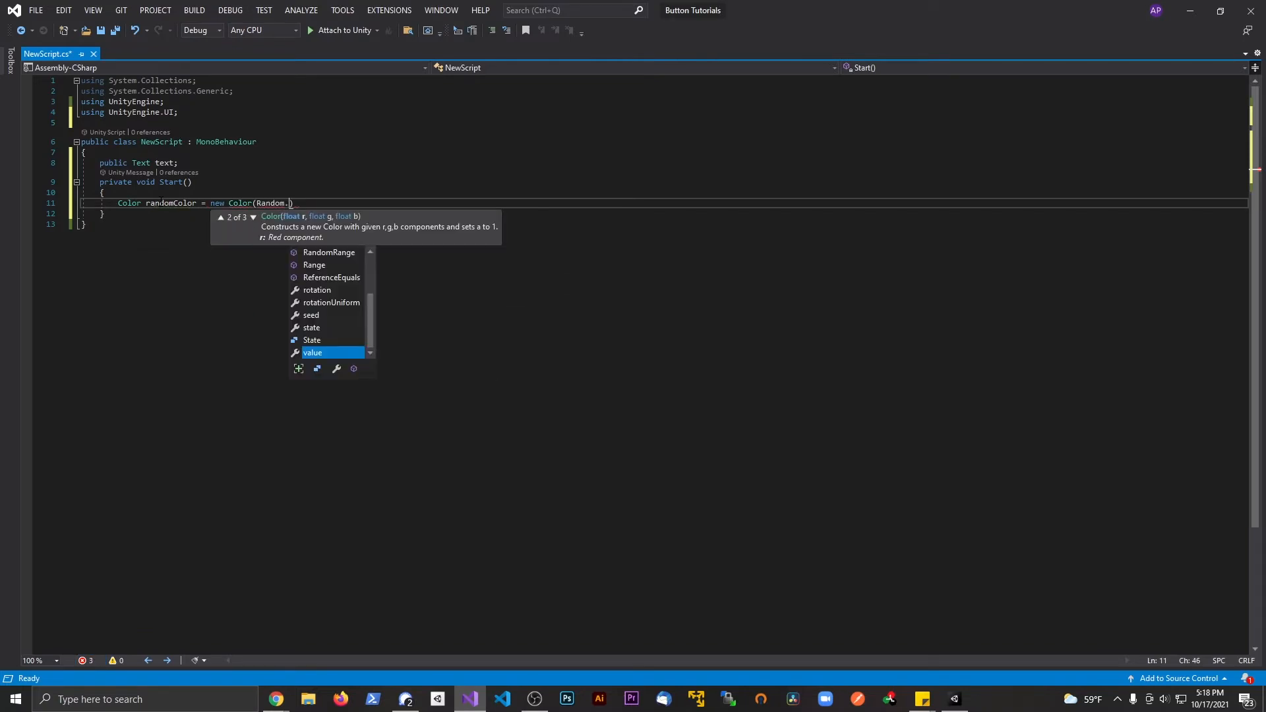
pyautogui.write('R')
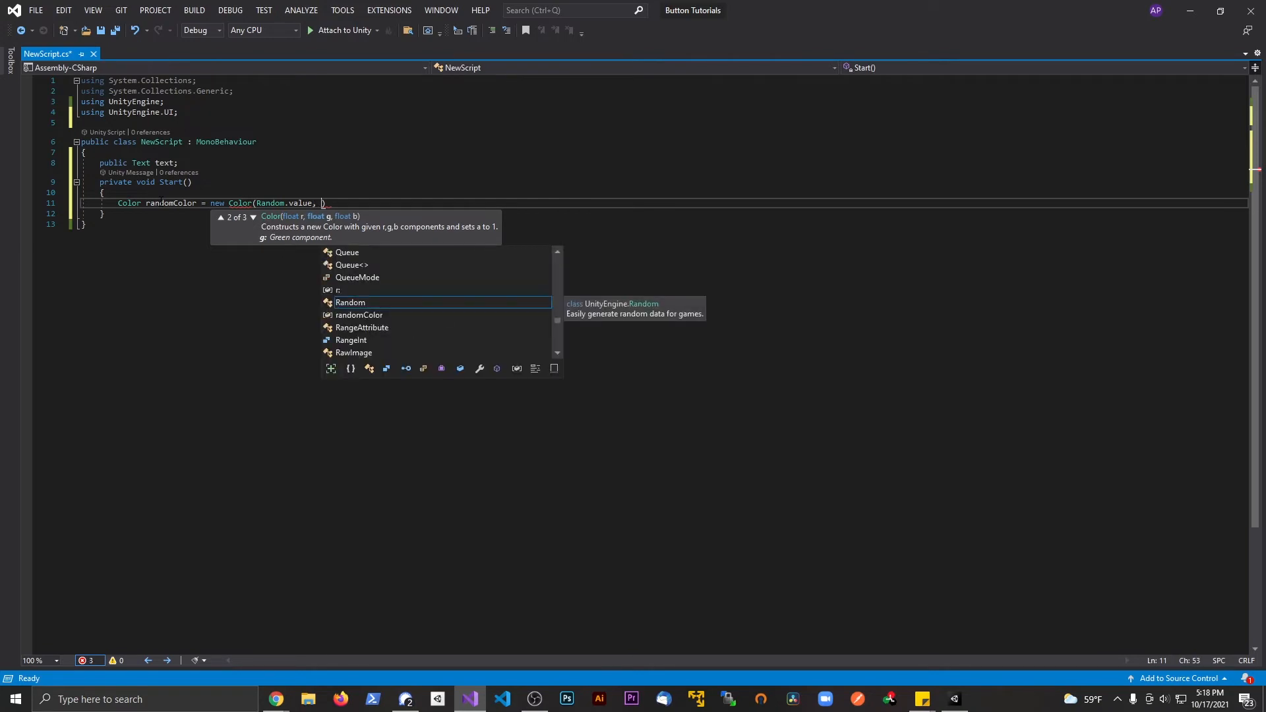
pyautogui.write('Random.value,')
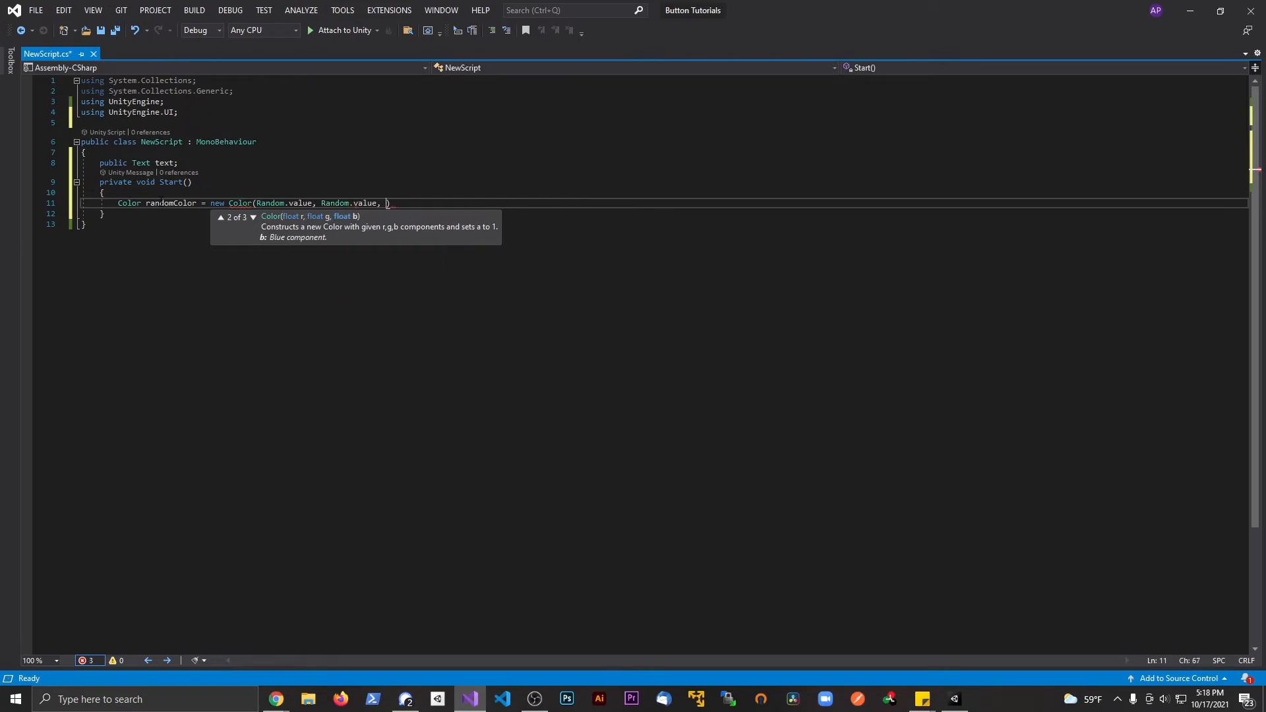
pyautogui.write('Random.')
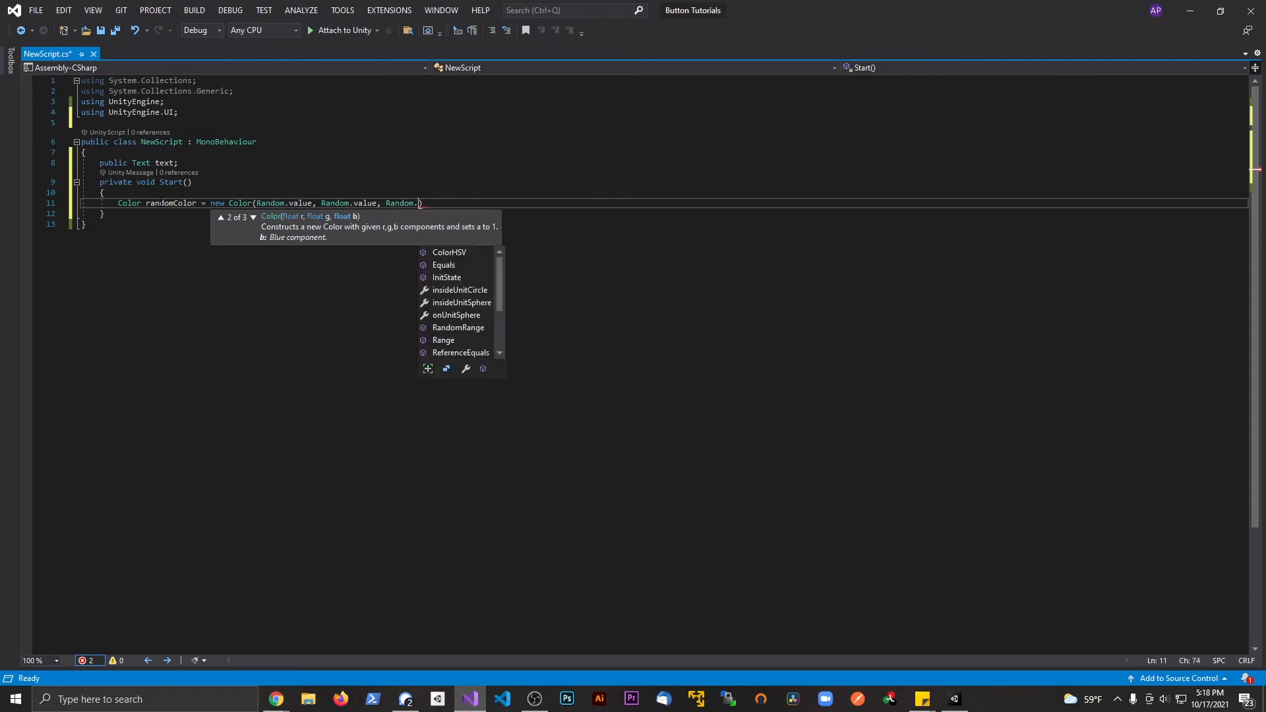
pyautogui.write('value);')
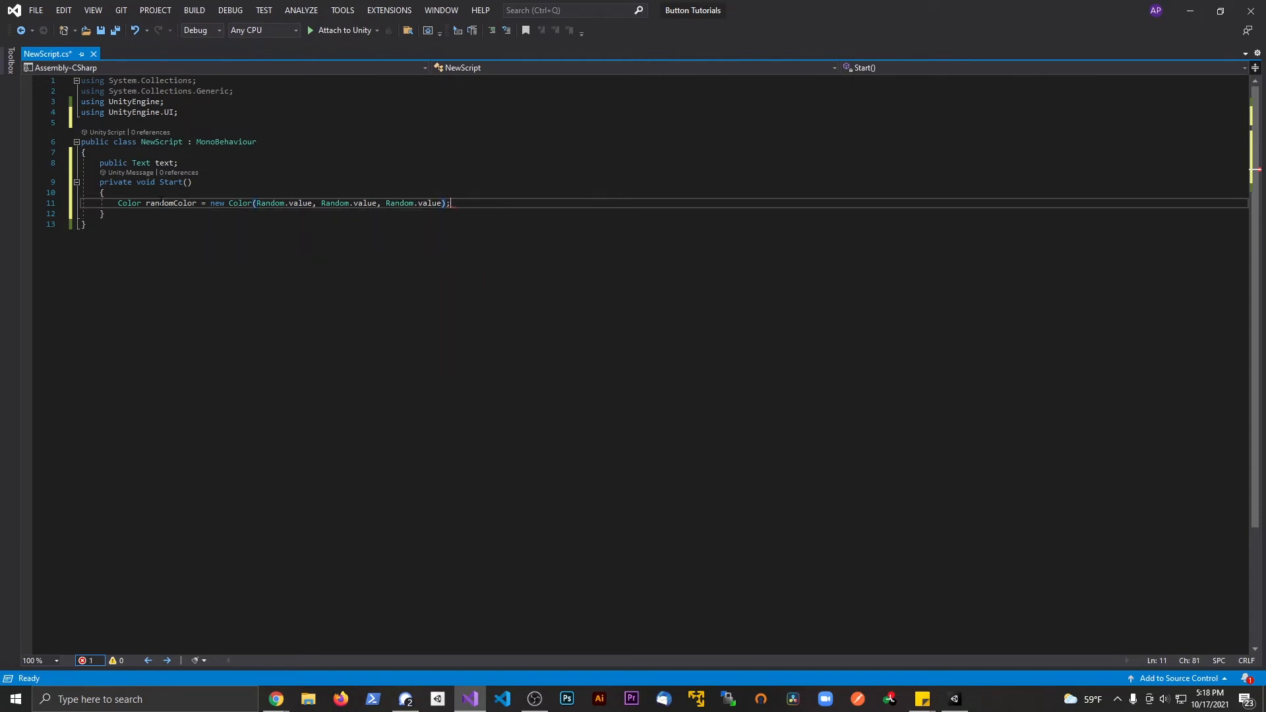
# Assign randomColor to text.color in Start and save the script with Ctrl+S
pyautogui.press('enter')
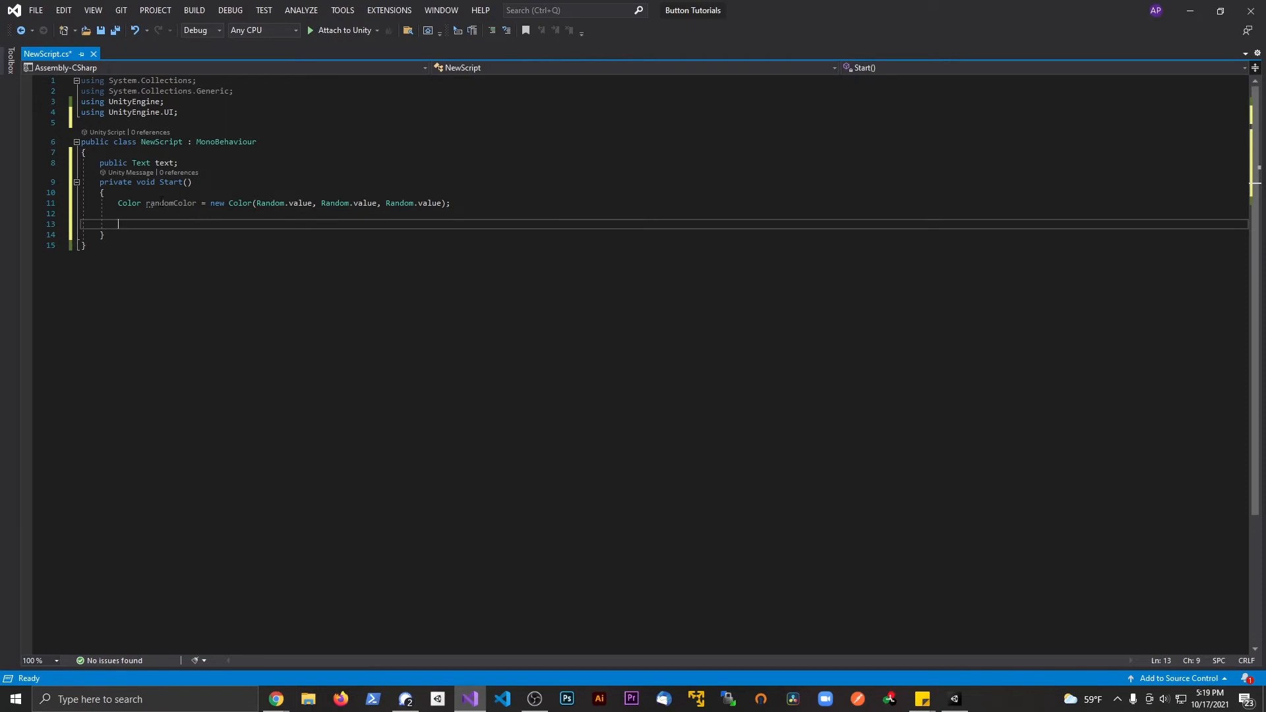
pyautogui.write('text')
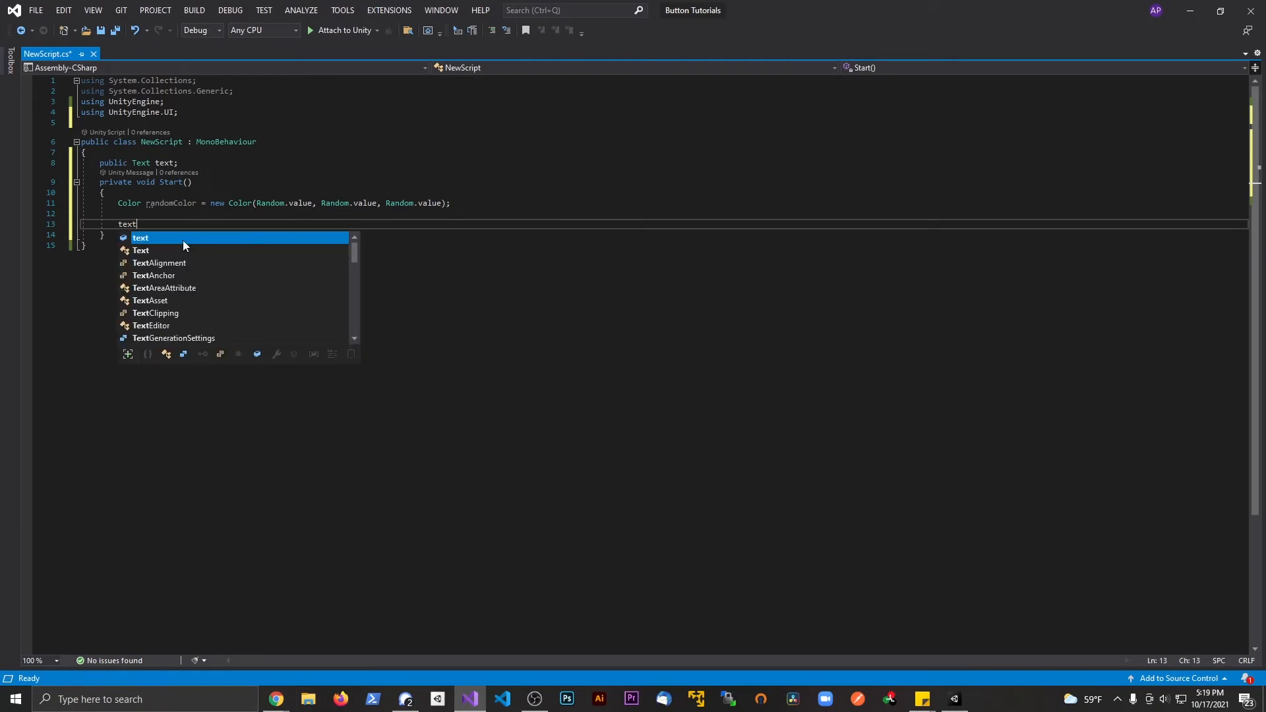
pyautogui.write('.color = randomColor')
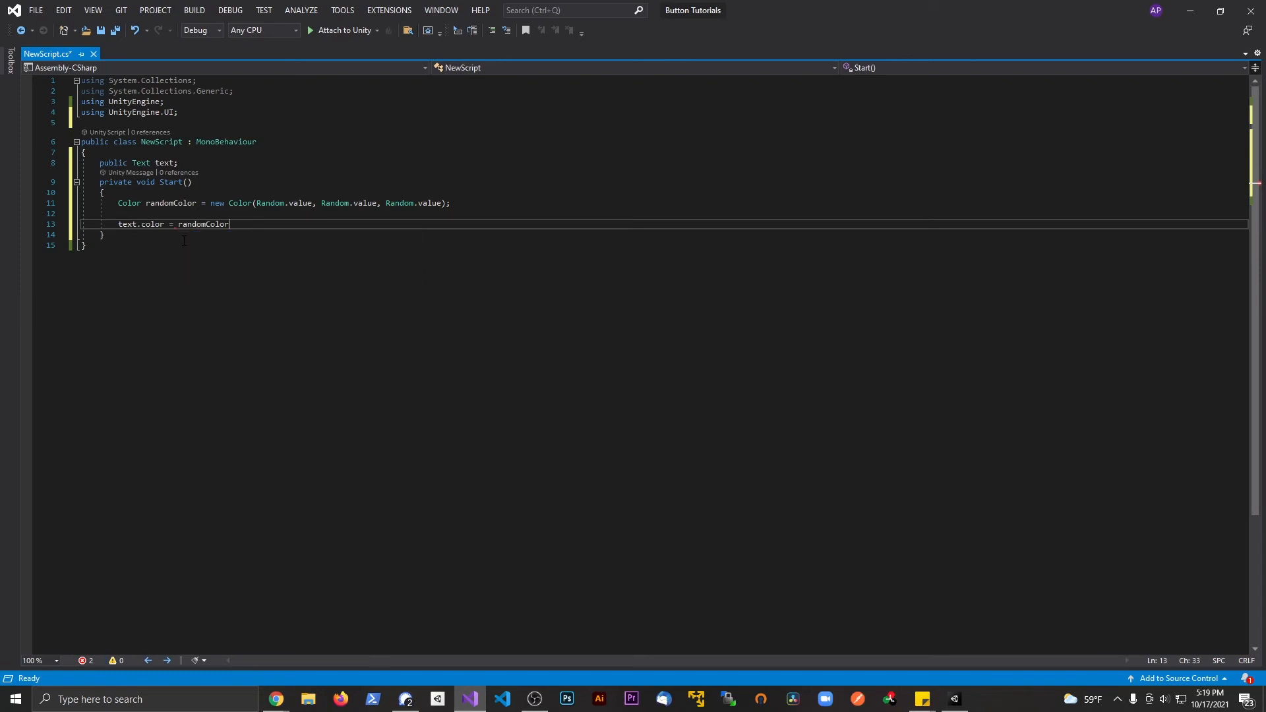
pyautogui.write(';')
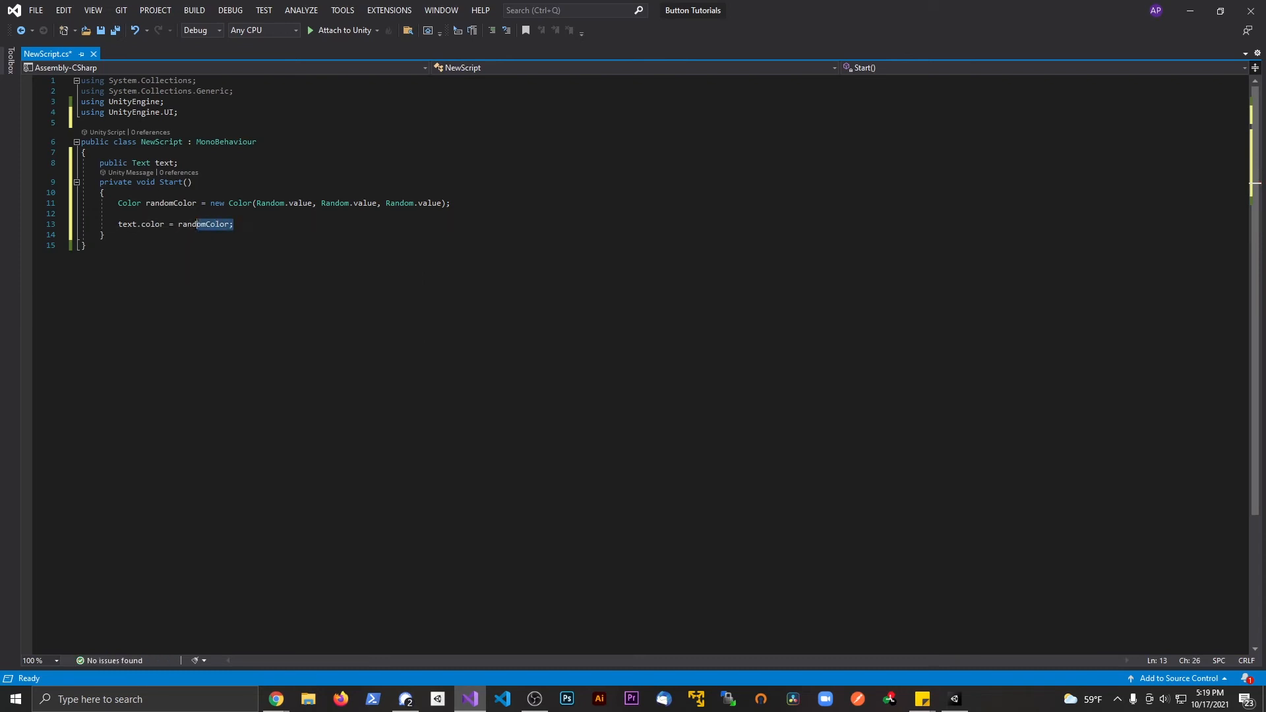
pyautogui.write('Color.red')
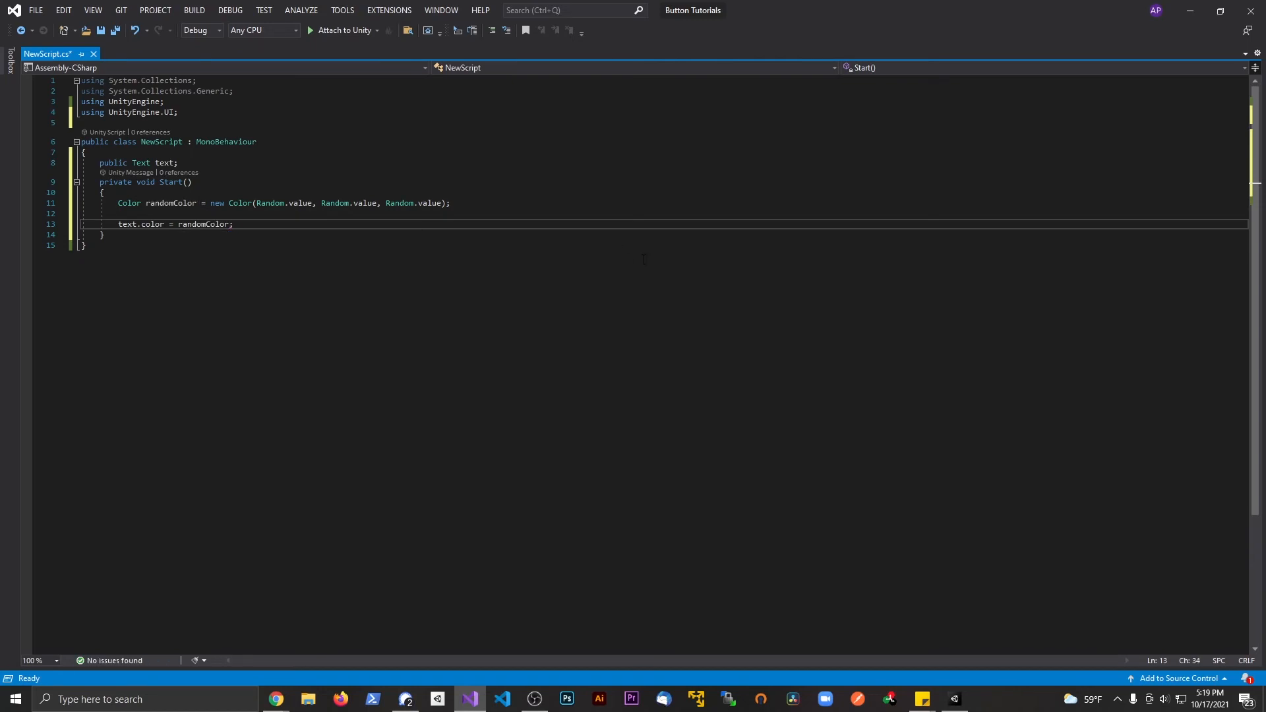
pyautogui.press('ctrl+s')
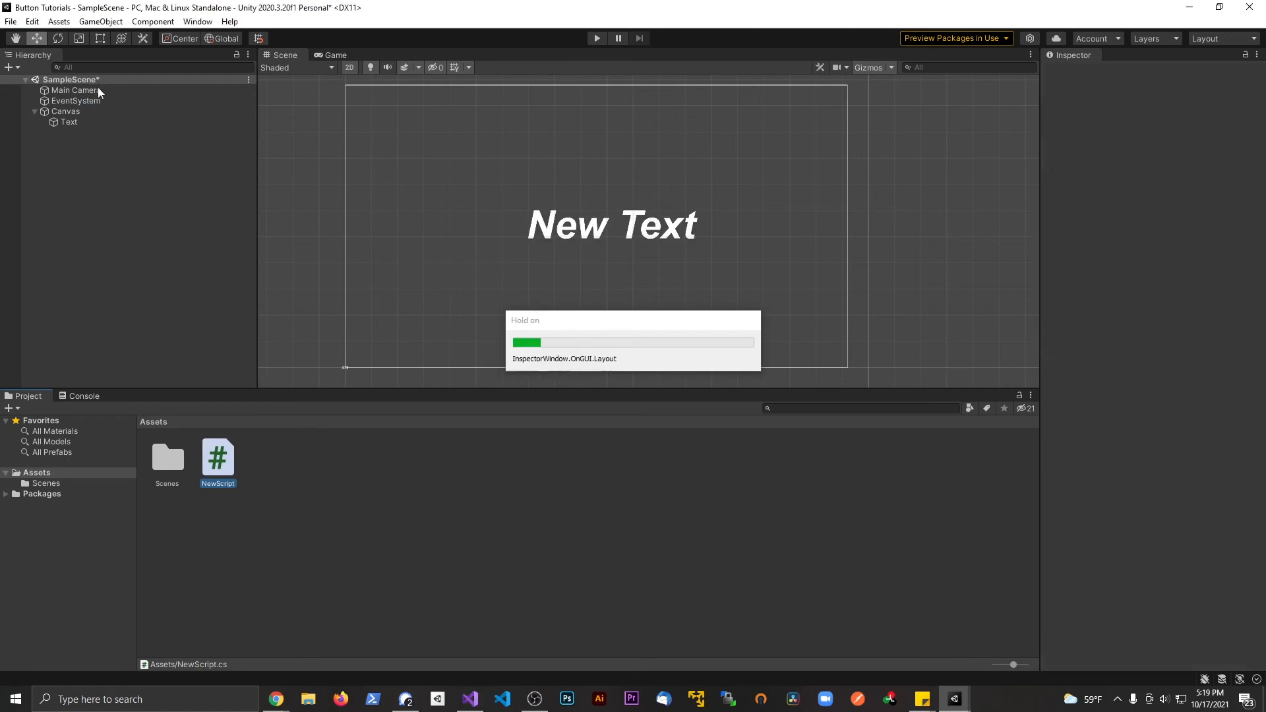
# Review the Canvas, the bold italic Text object and the Main Camera holding the script
pyautogui.click(66, 110)
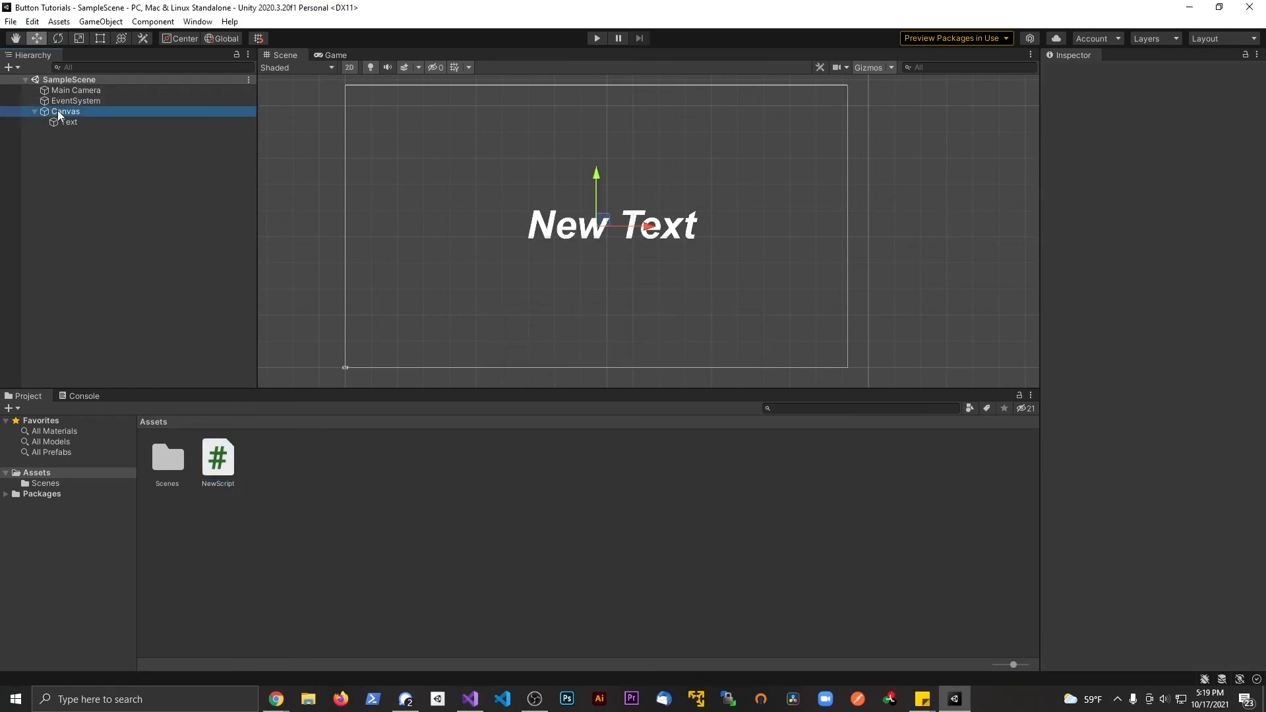
pyautogui.click(69, 121)
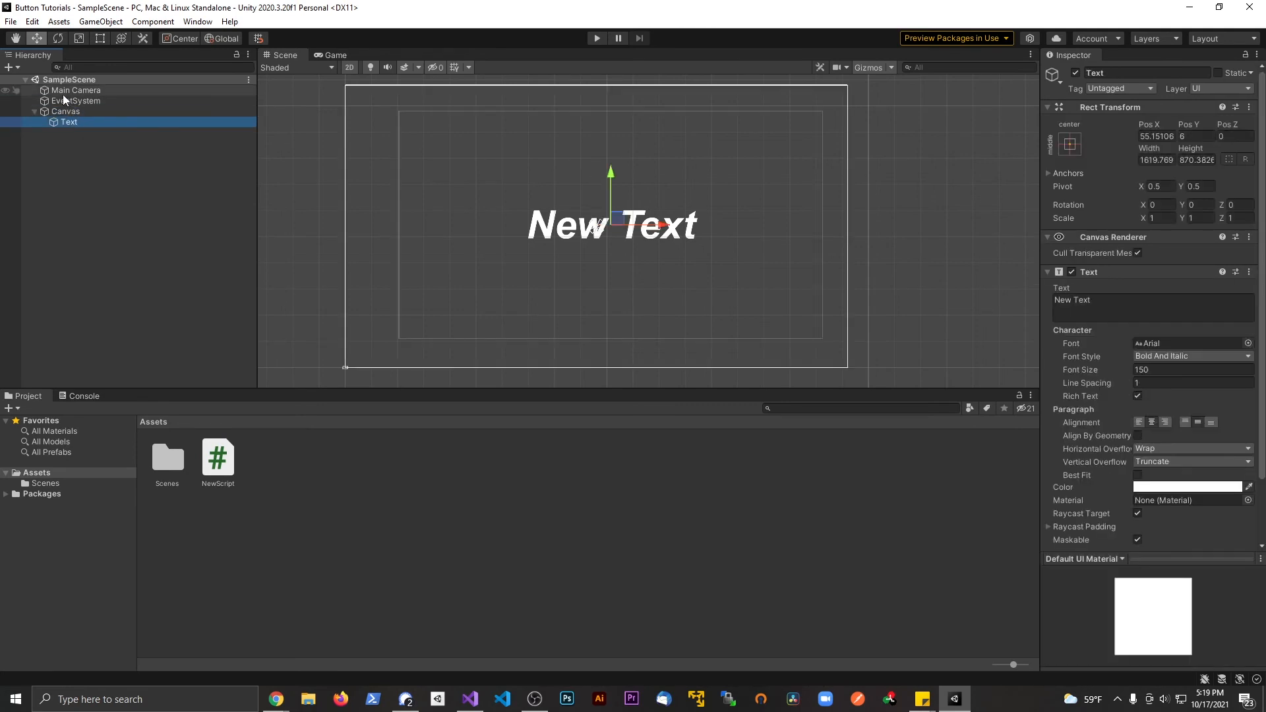
pyautogui.click(76, 90)
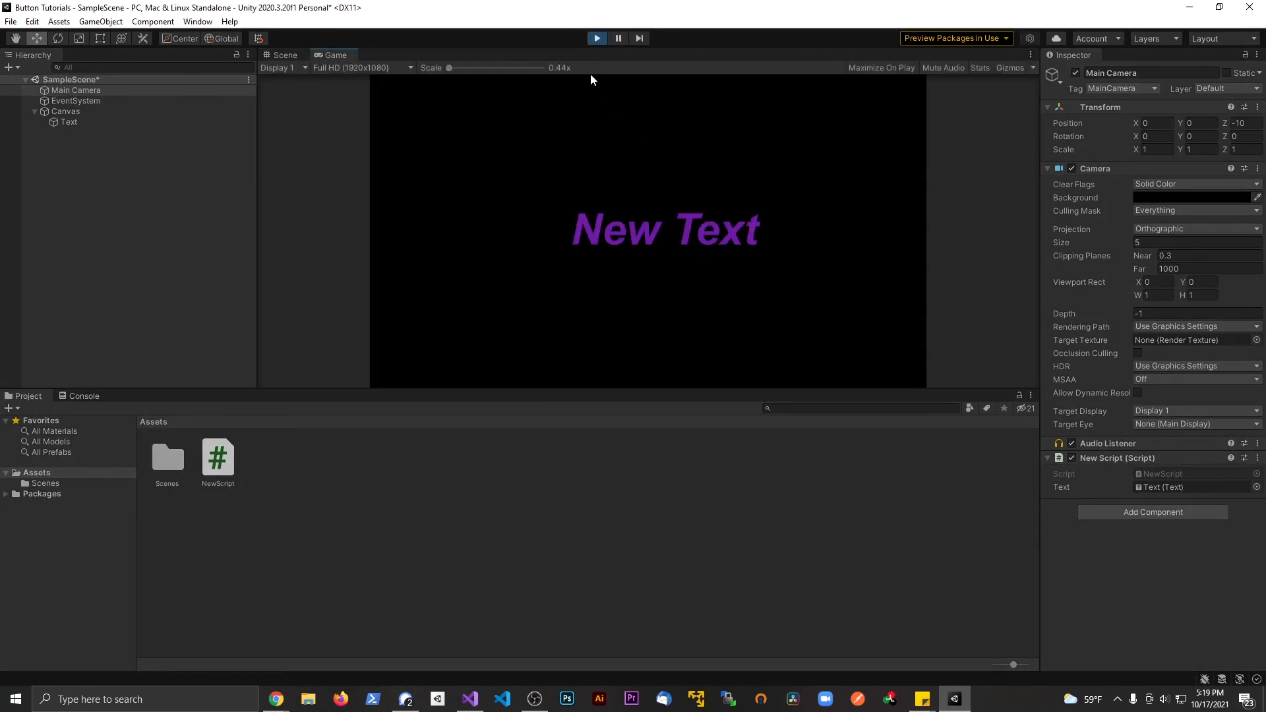
# Stop Play mode after New Text showed its random purple colour, returning to the Scene view
pyautogui.click(284, 55)
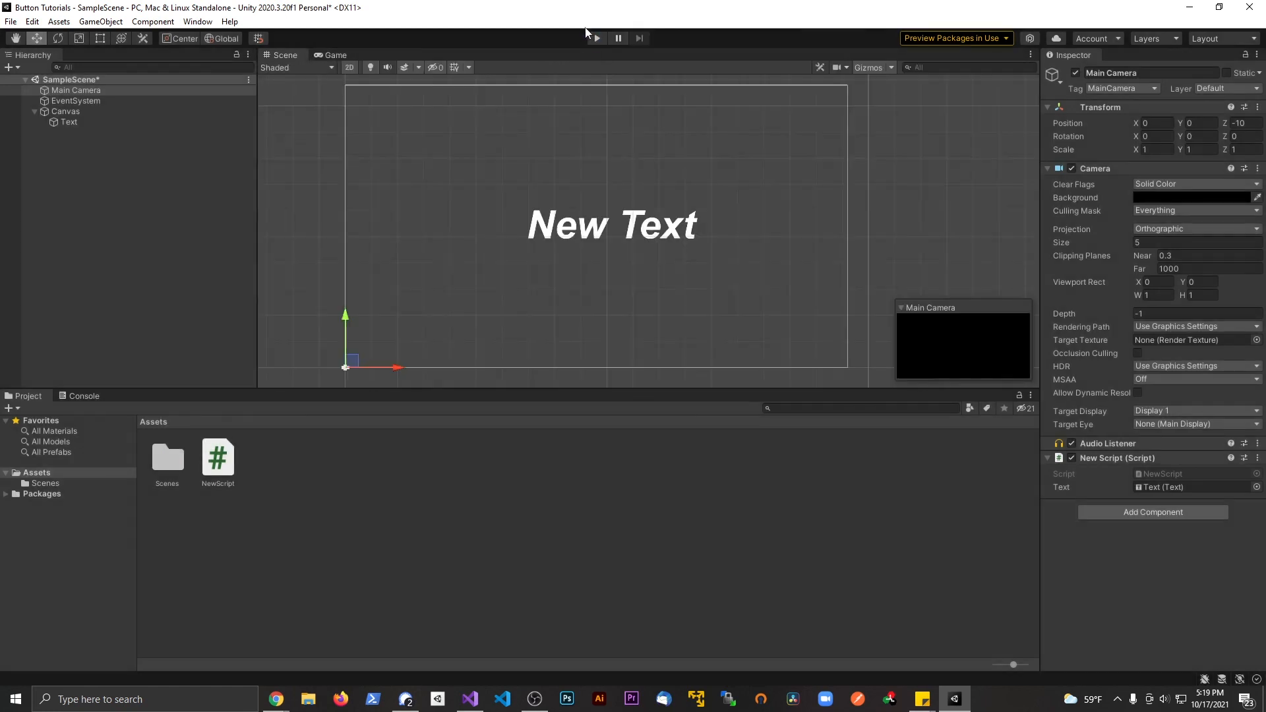